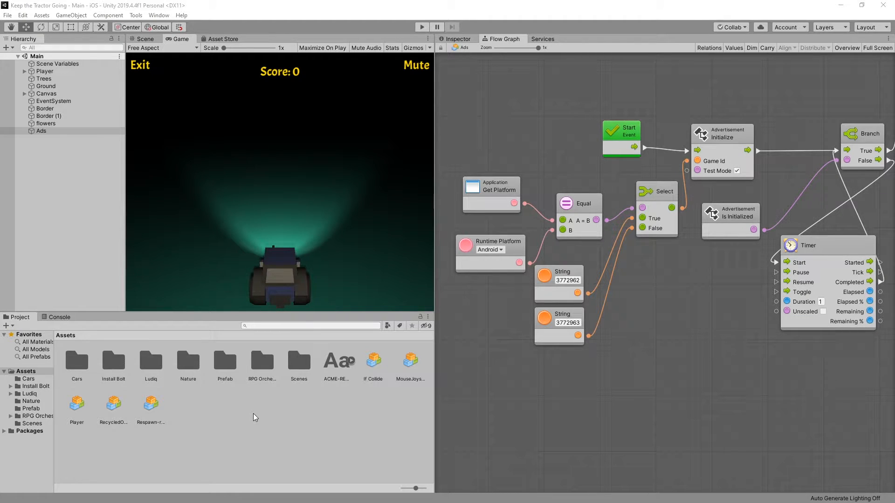
mouse_move(235, 416)
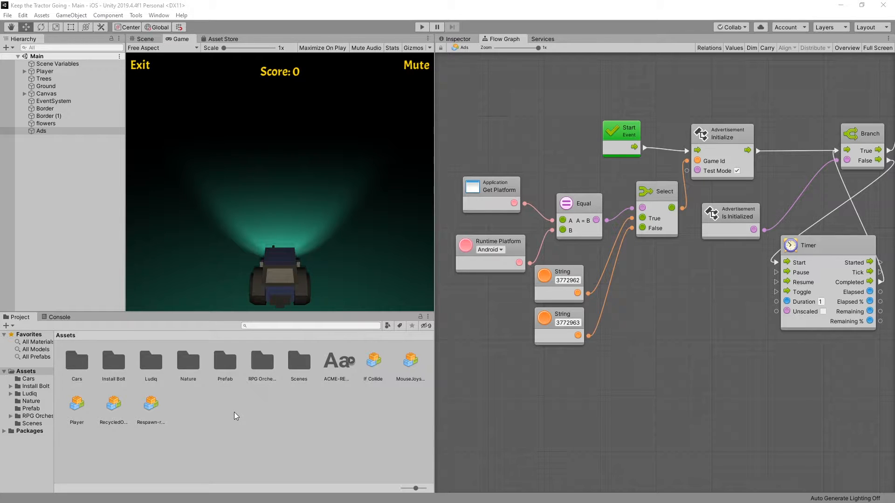
Create a C# script named MyUnityAdsListener in Assets and open it in the editor.
right_click(234, 416)
text(MyUnityAdsListener)
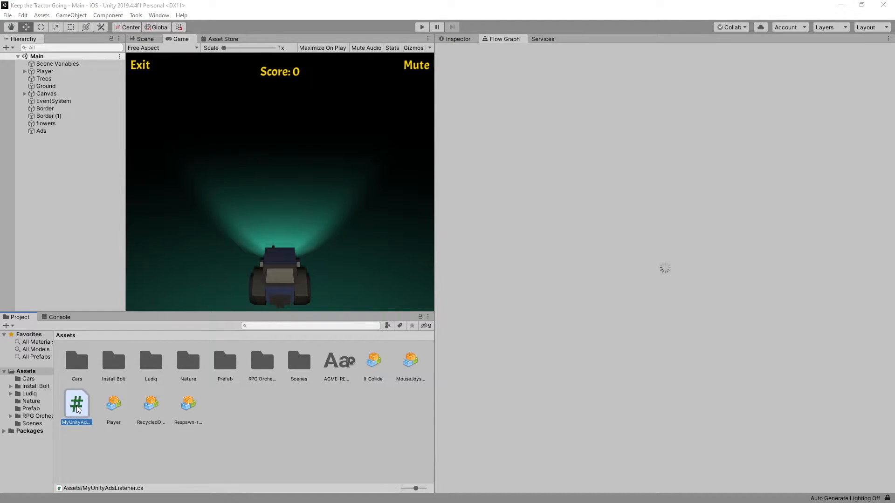
double_click(76, 403)
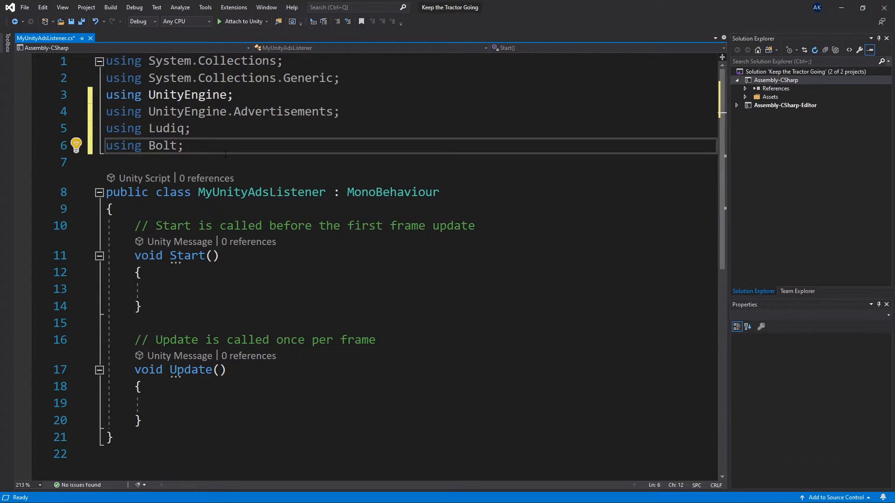
Append IUnityAdsListener to the class and implement the interface to generate all callback stubs.
text(,)
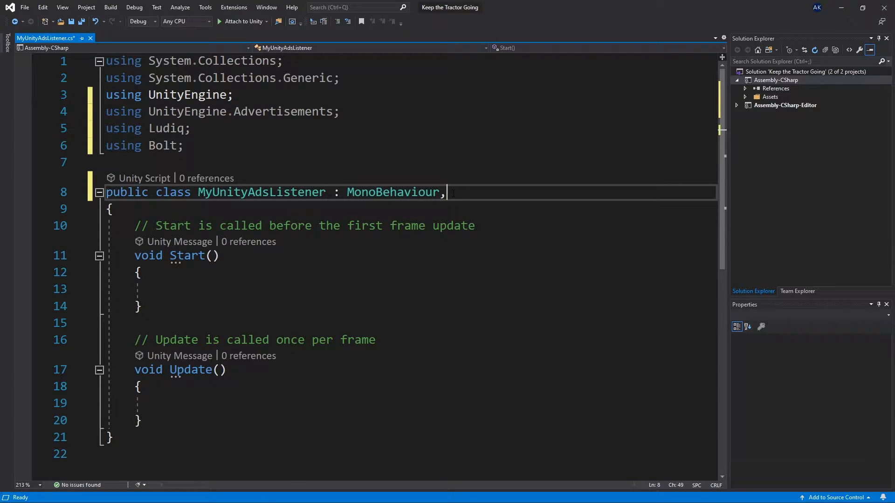
text(IUnityAdsListener)
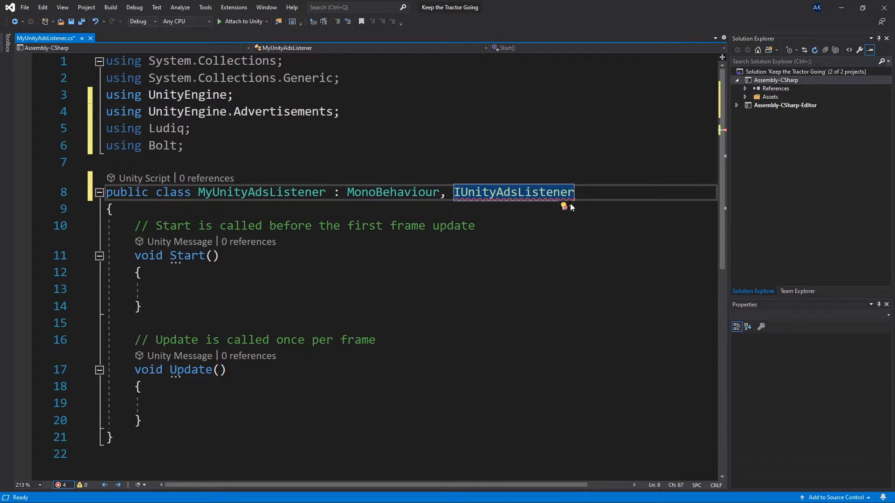
click(564, 206)
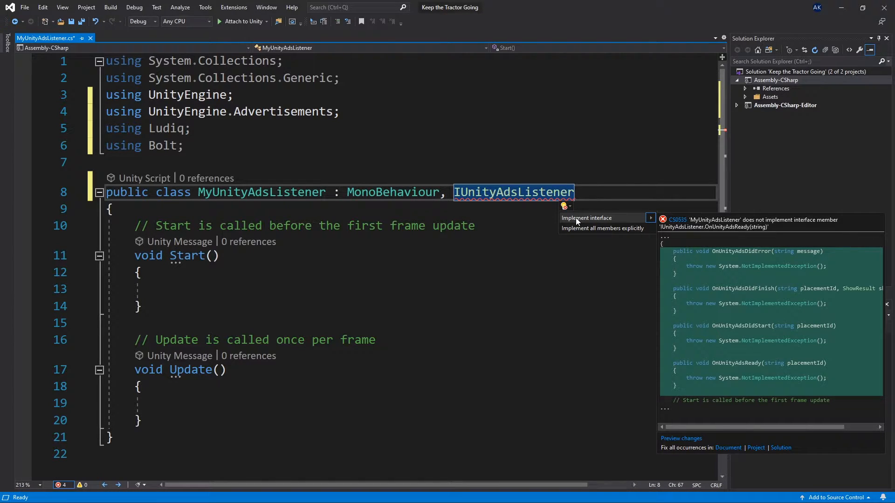
click(586, 218)
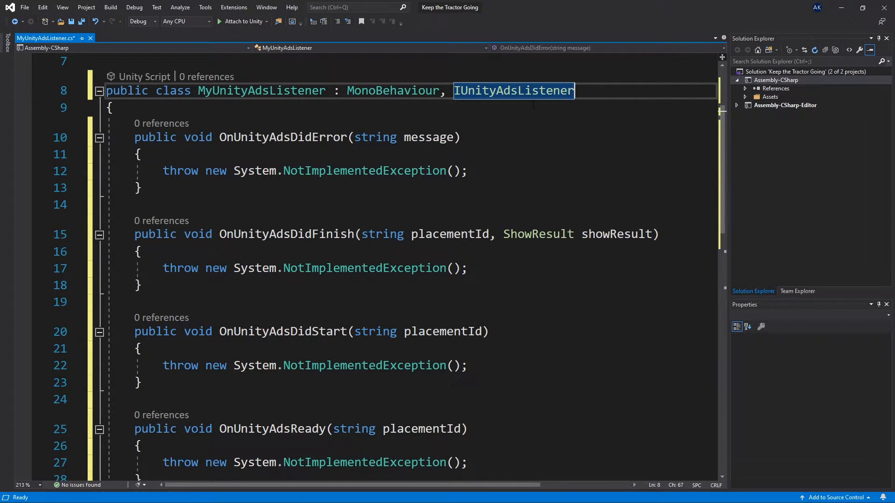
Add Advertisement.AddListener(this); inside the Start method.
scroll(down, 3)
text(void Start()
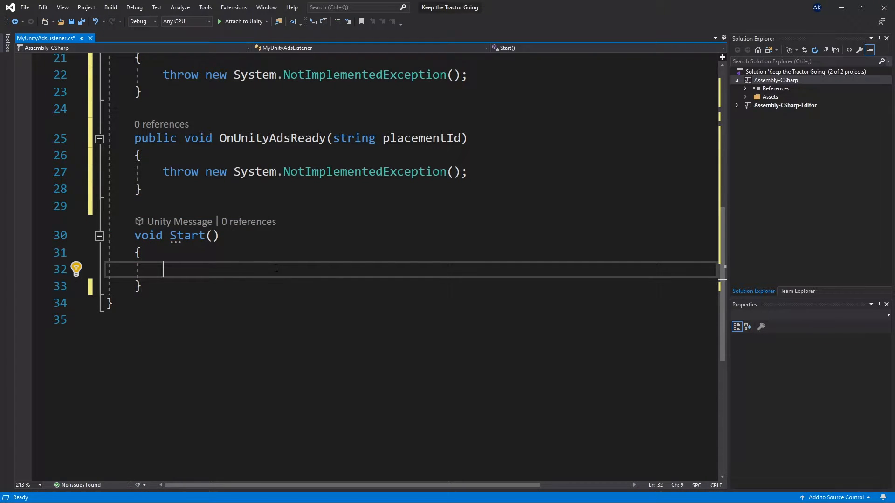
text(Advertisement.AddListener(this);)
text(CustomEvent.Trigger(gameObject, "OnUnityAdsDidError", message);)
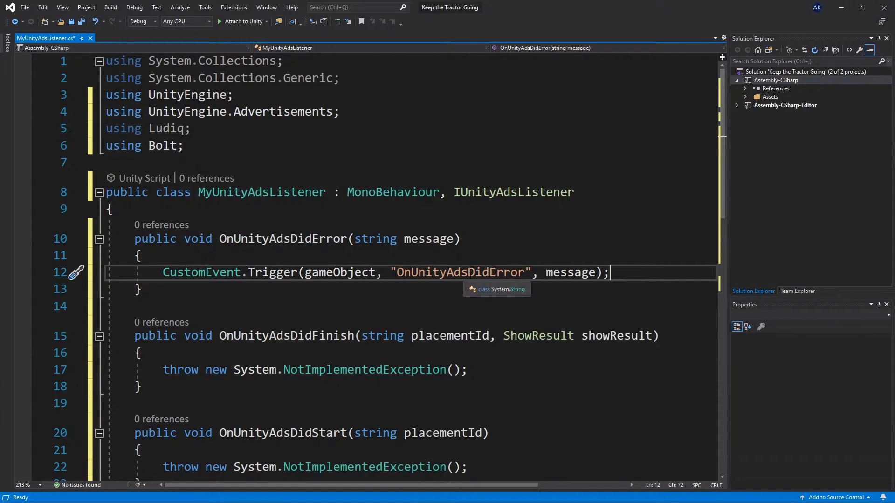
Replace the finish callback body with a CustomEvent.Trigger for OnUnityAdsDidFinish passing placementId and showResult.
double_click(200, 272)
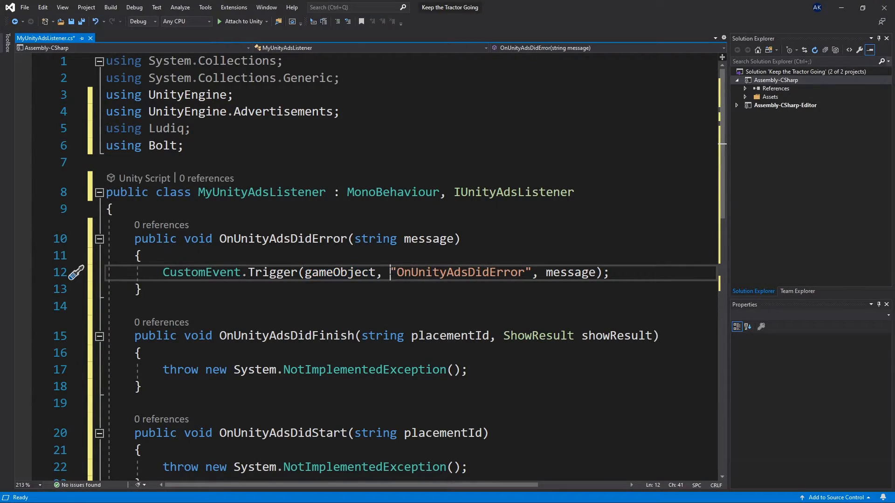
double_click(460, 272)
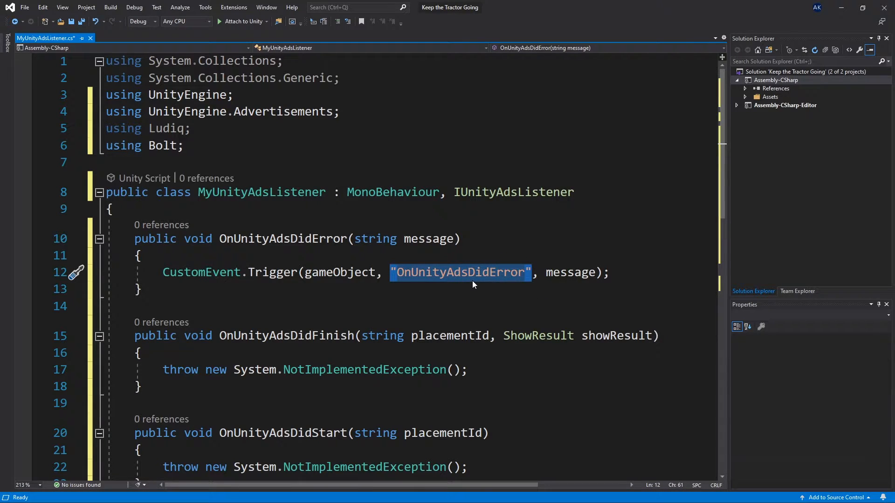
mouse_move(285, 239)
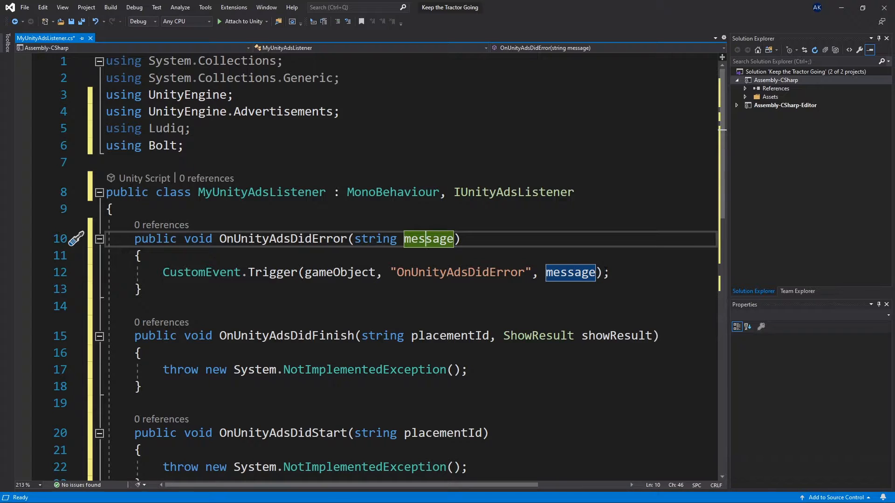
mouse_move(569, 272)
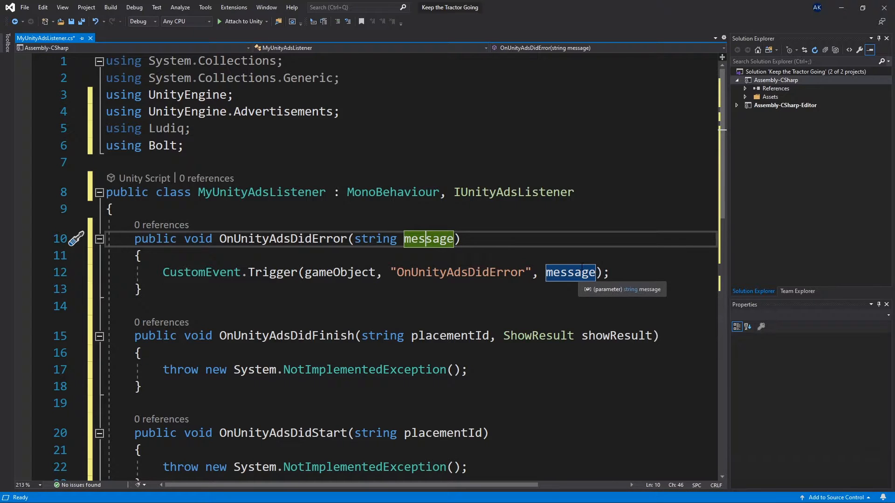
click(468, 370)
text(CustomEvent.Trigger(gameObject, "OnUnityAdsDidFinish", placementId, showResult)
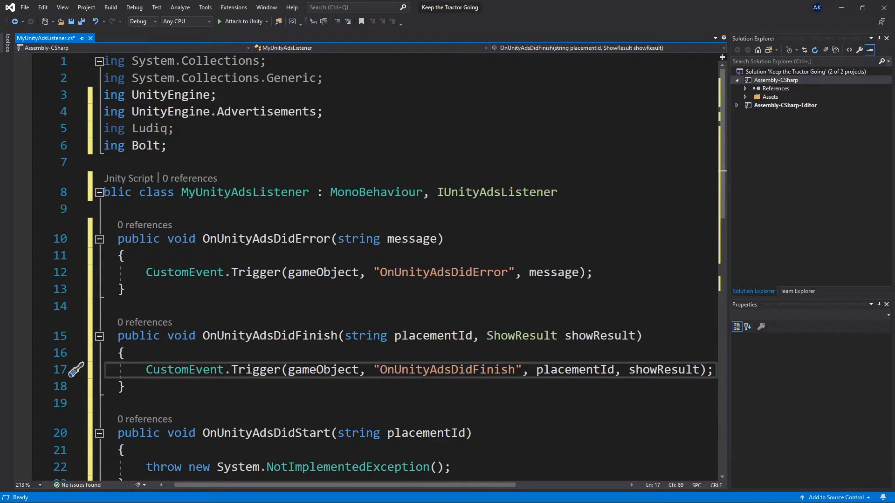
double_click(446, 370)
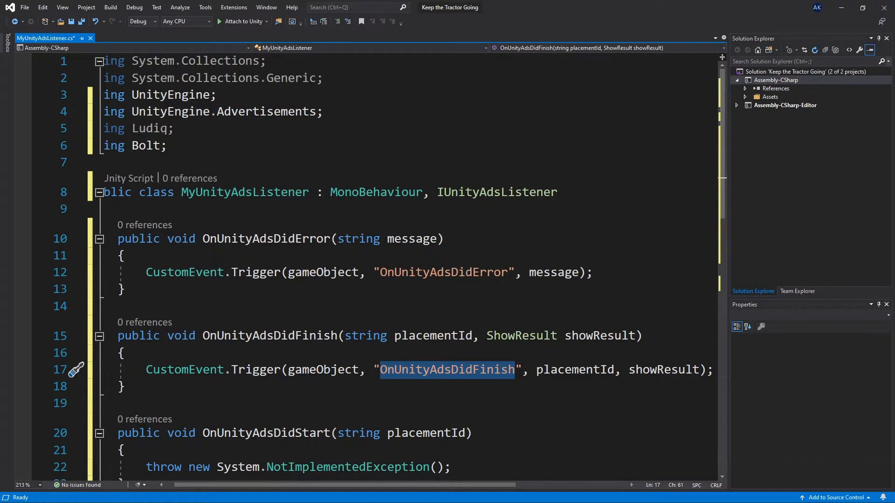
click(575, 370)
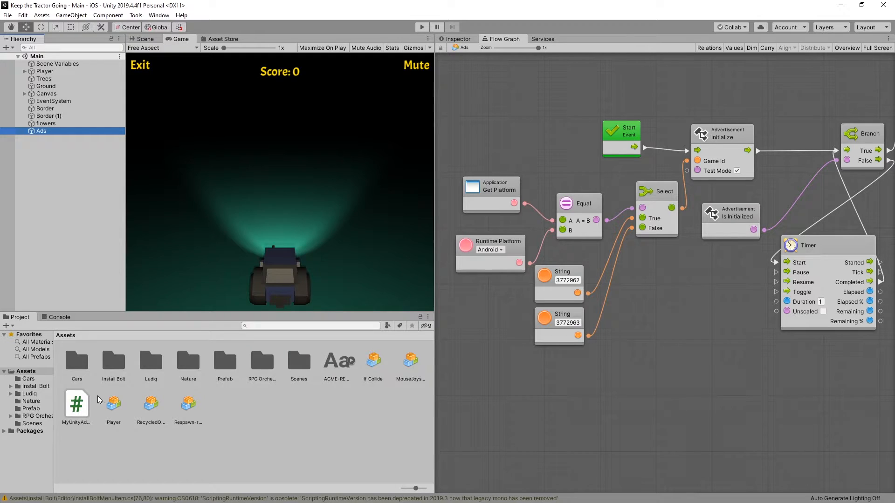
Select the Ads object to view its Flow Machine component in the Inspector.
click(455, 38)
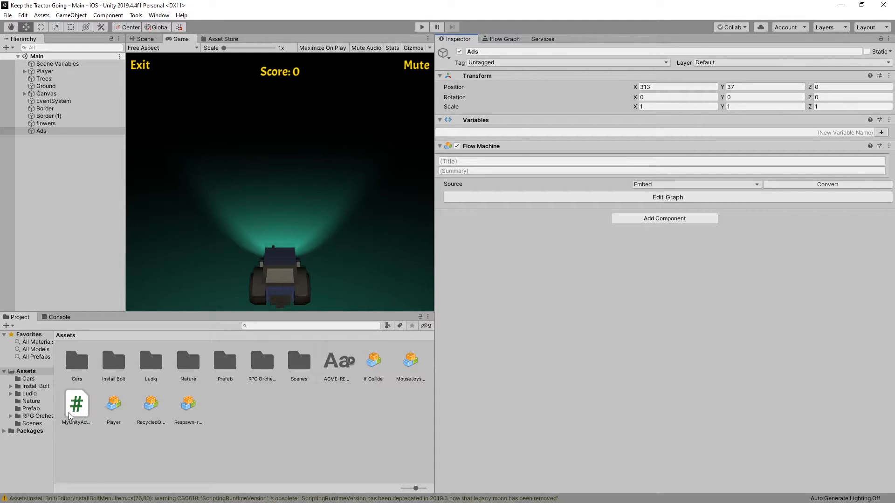
mouse_move(62, 142)
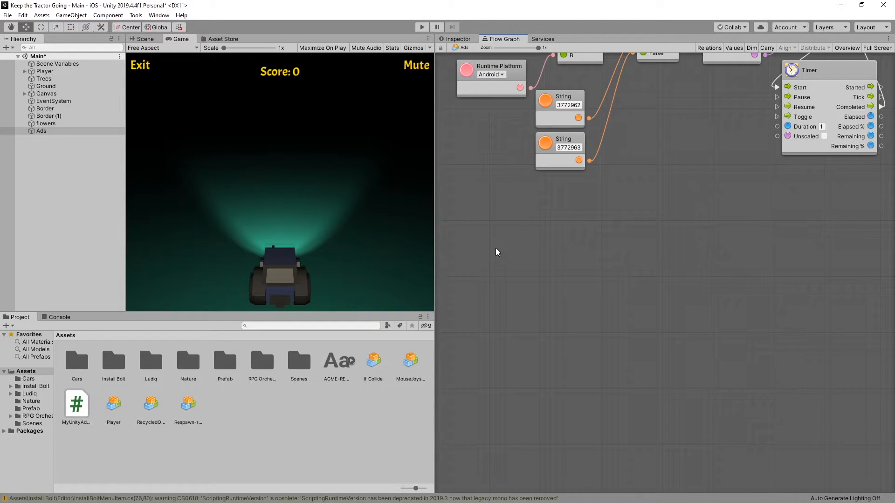
mouse_move(484, 268)
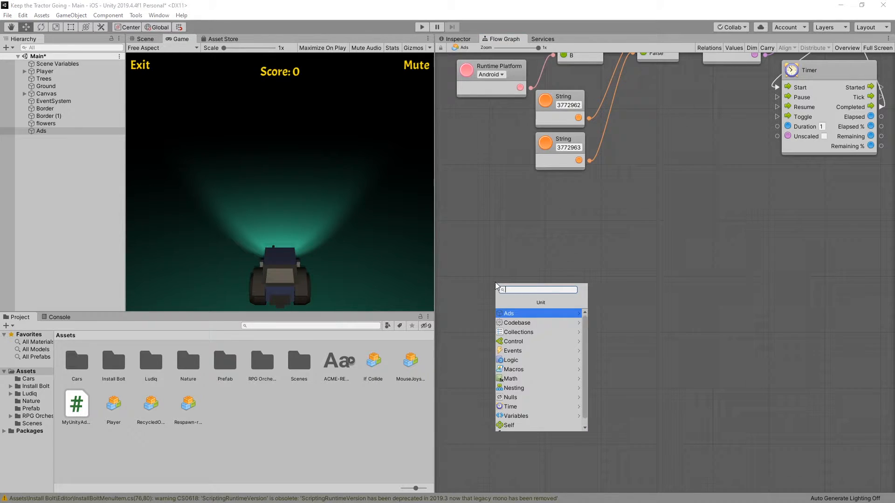
Add a Custom Event unit named OnUnityAdsDidFinish with two arguments and reposition it.
text(cust)
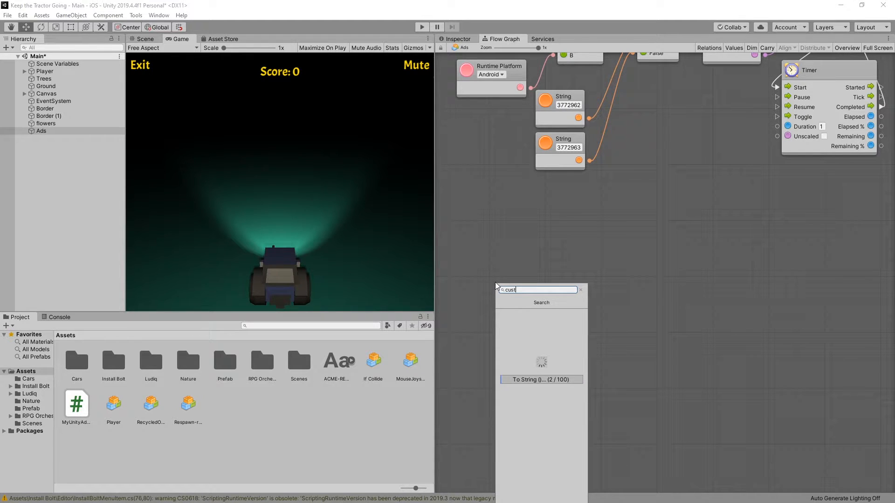
click(540, 379)
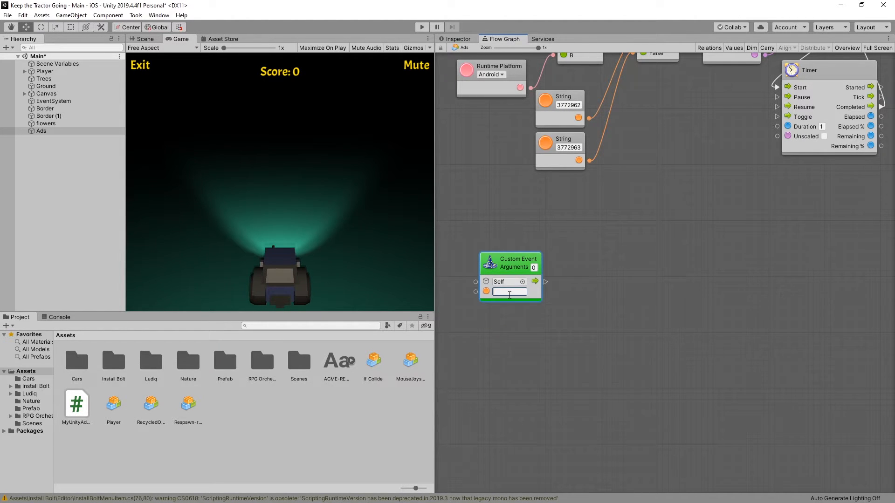
text(OnUnityAdsDidFinish)
click(534, 268)
text(2)
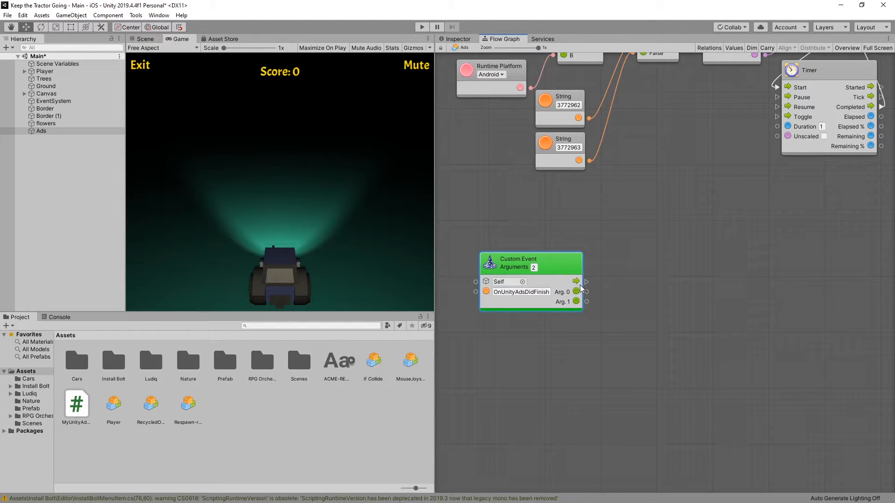
drag(516, 262, 501, 243)
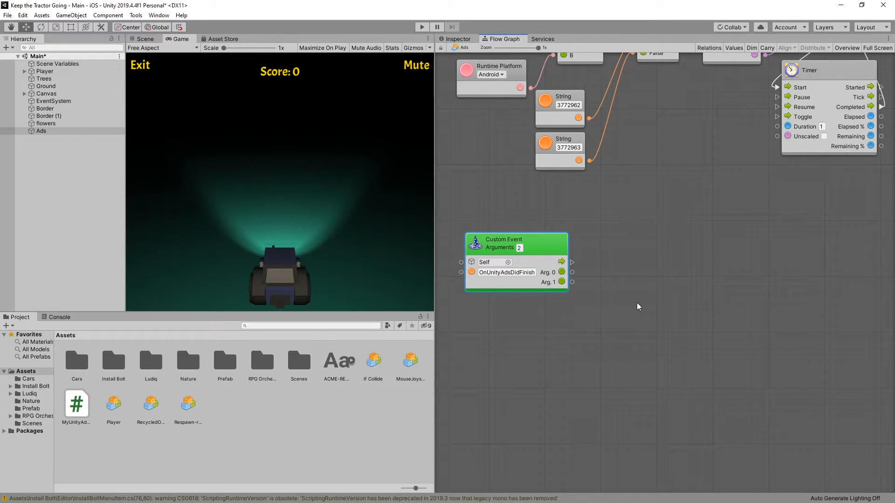
mouse_move(623, 307)
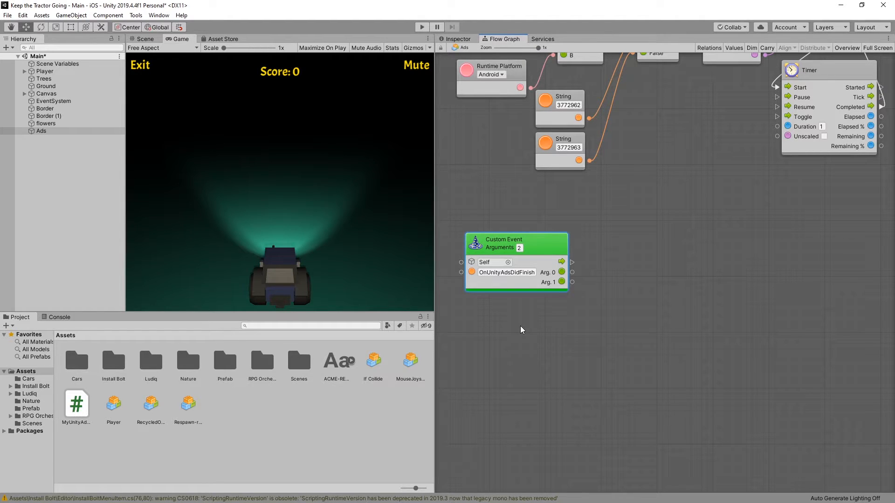
mouse_move(489, 326)
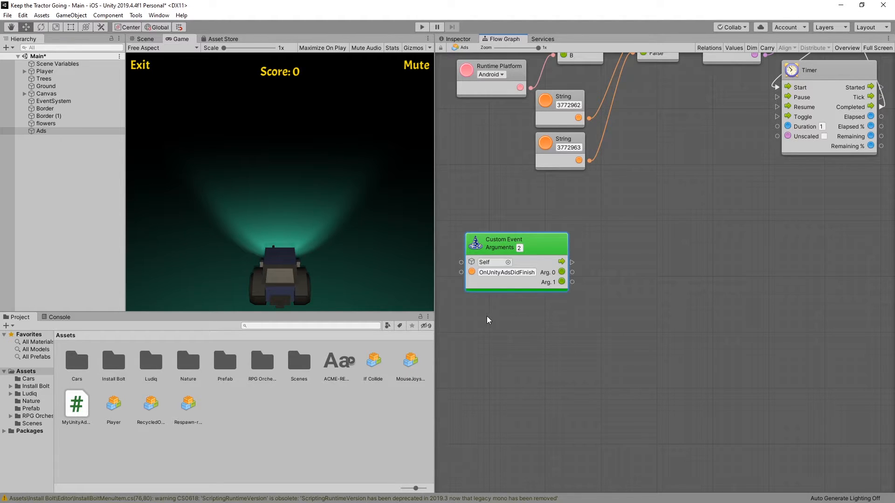
mouse_move(499, 326)
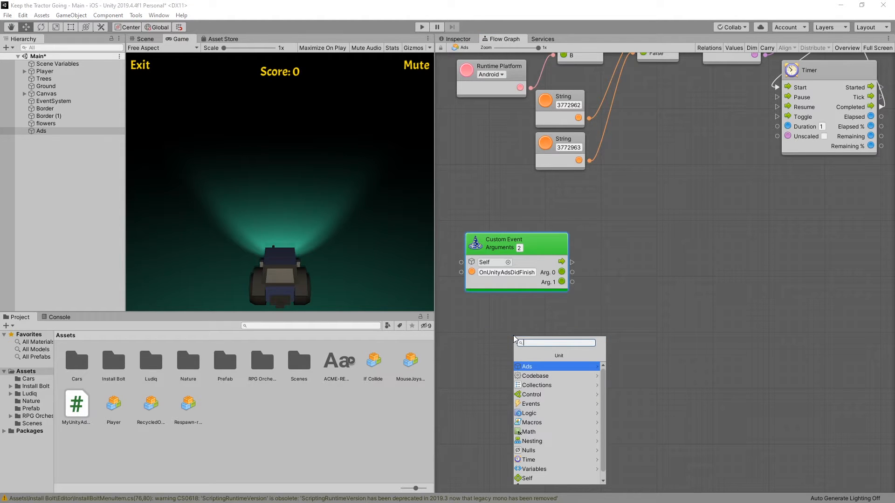
text(show)
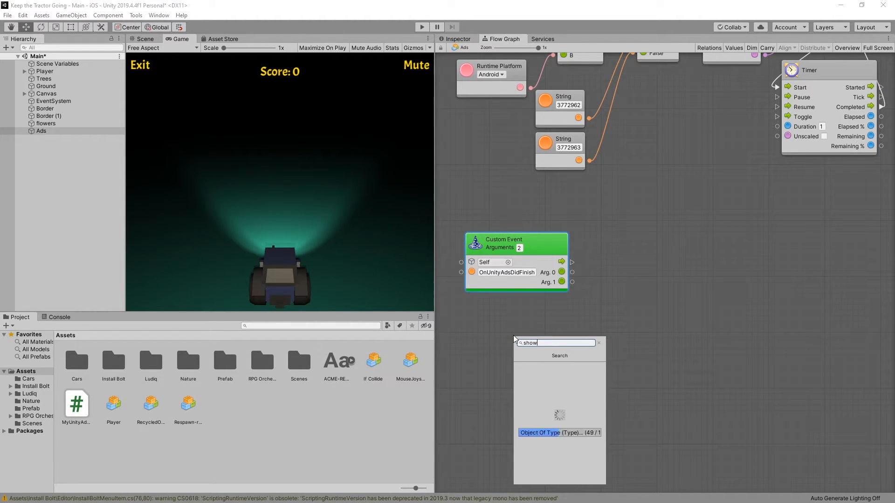
Add a Show Result node and change its value from Failed to Finished.
click(559, 432)
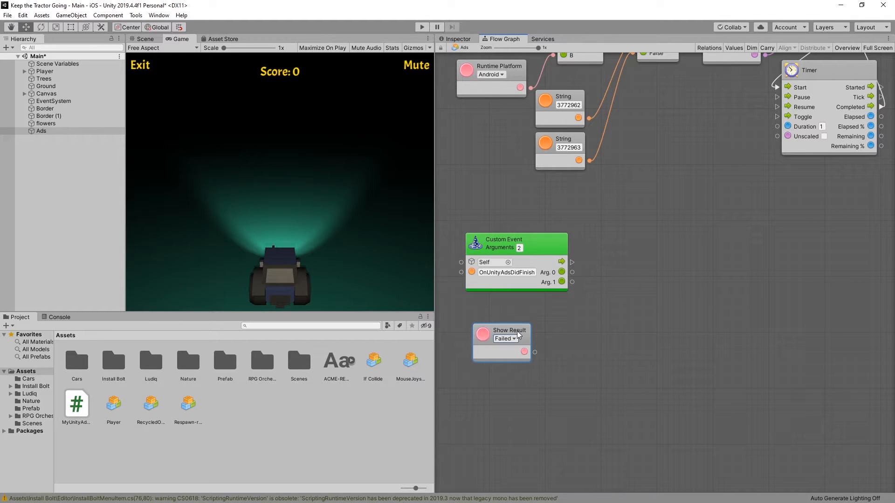
click(504, 338)
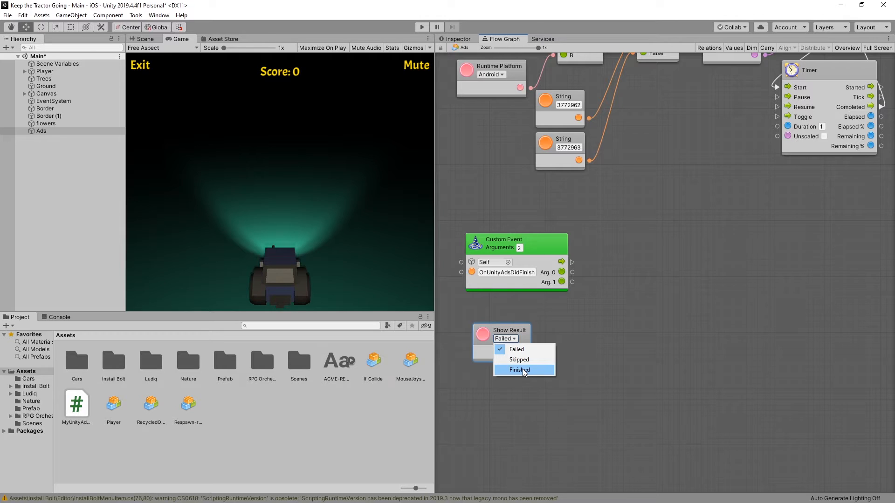
click(520, 370)
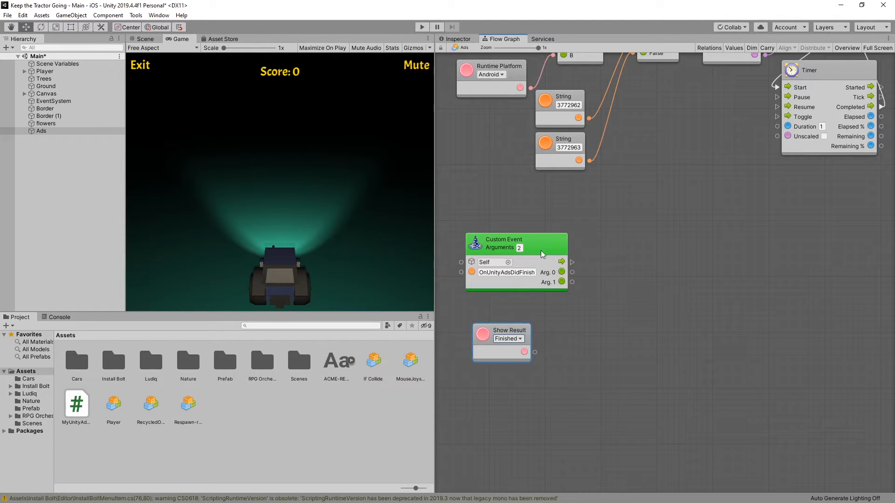
drag(533, 352, 603, 308)
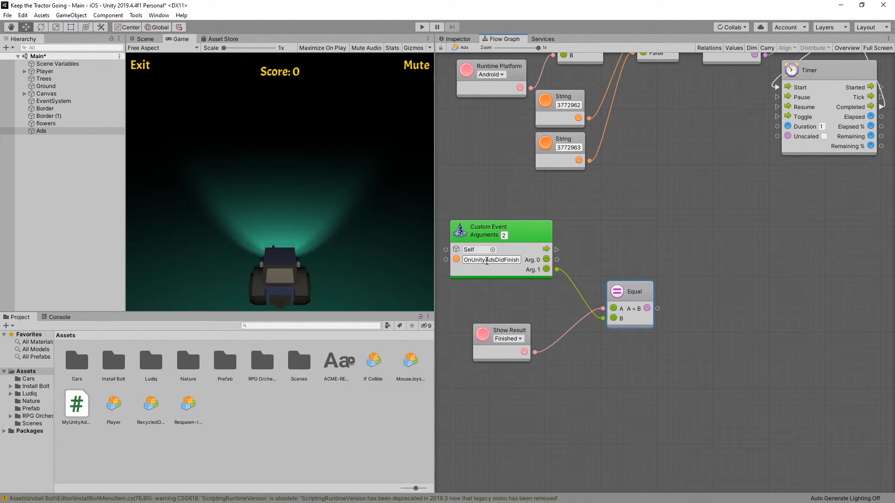
From Arg. 0 add a second Equal node compared against a String node reading rewardedVideo.
drag(629, 291, 621, 317)
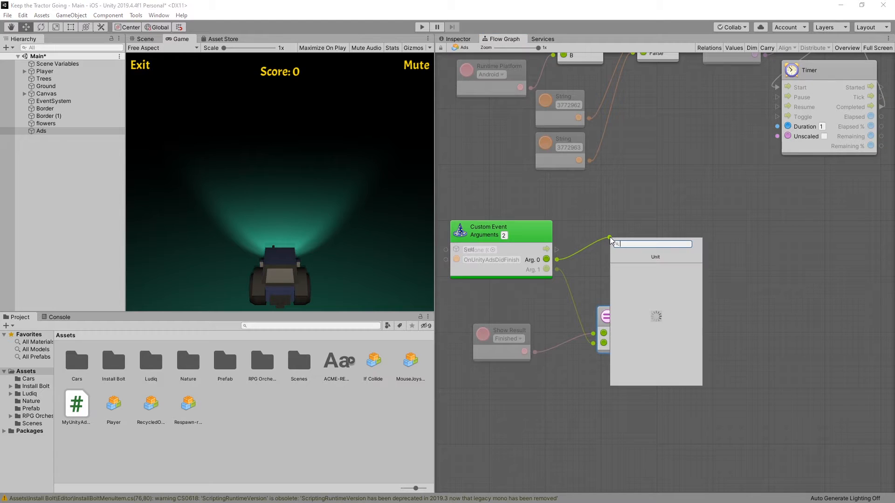
text(eq)
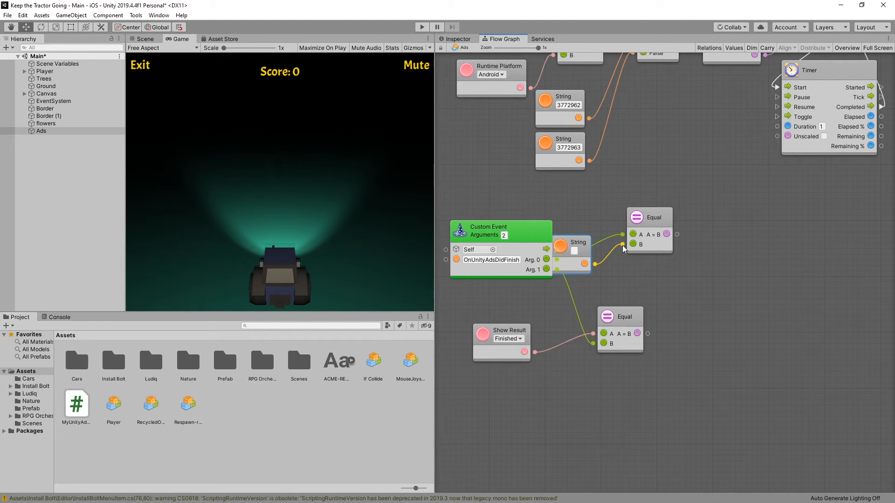
text(rewardedVideo)
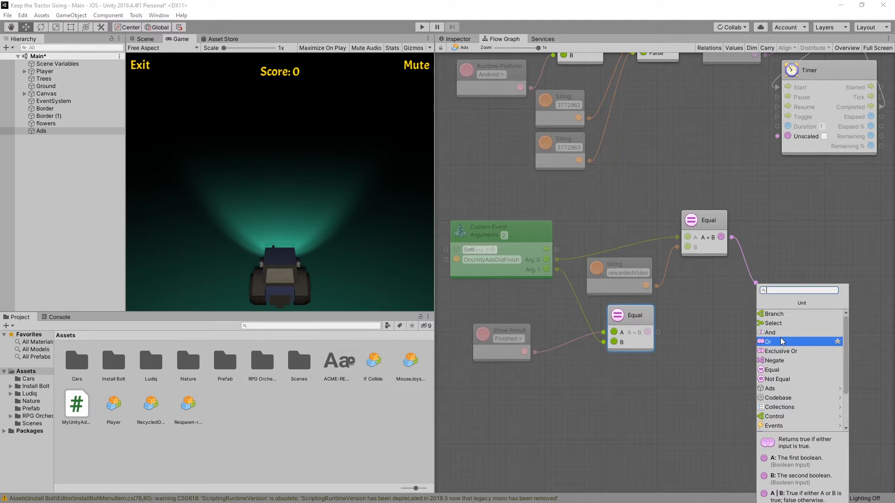
Join both Equal outputs with an And node feeding a Branch.
click(769, 331)
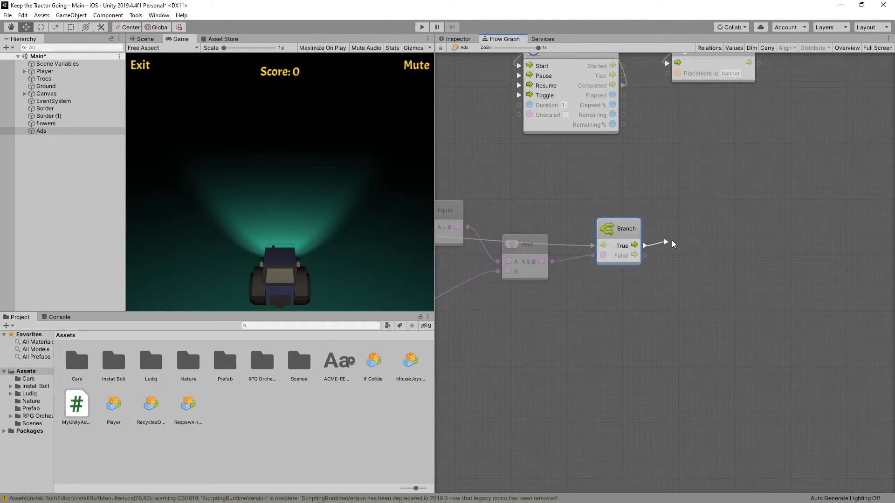
From Branch True add a Debug: Log node with the message "Here is a Reward for you".
click(666, 244)
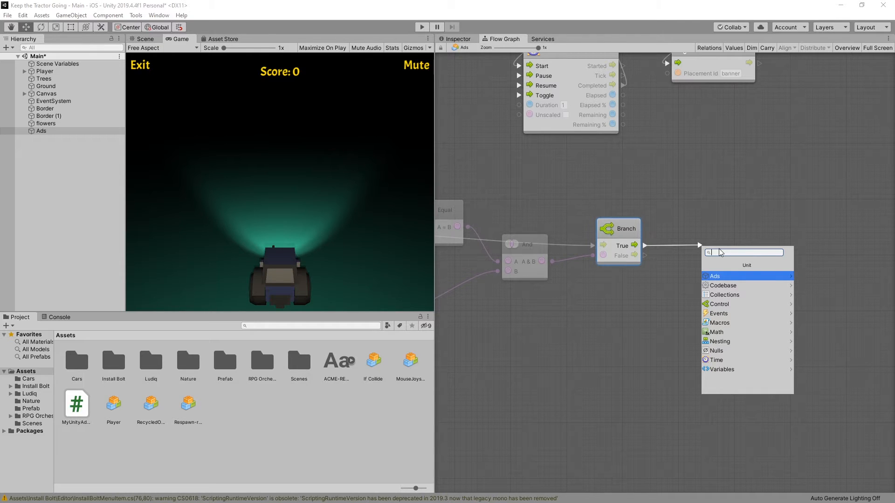
text(log)
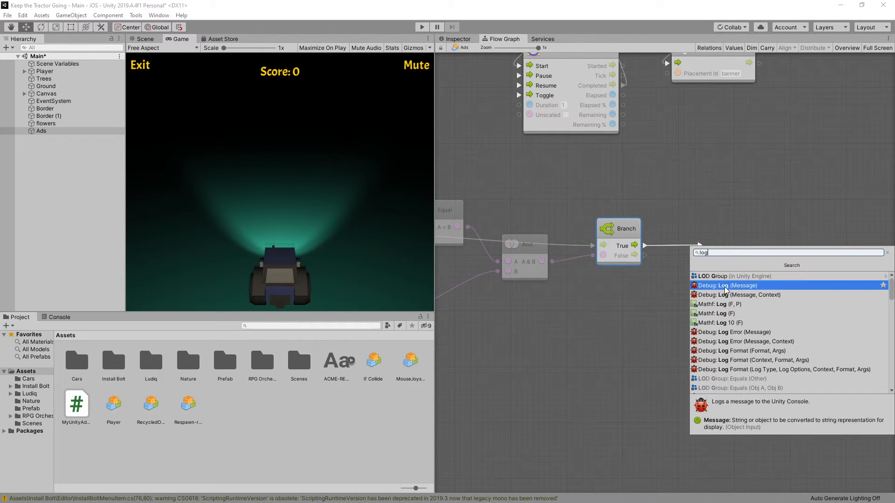
click(726, 286)
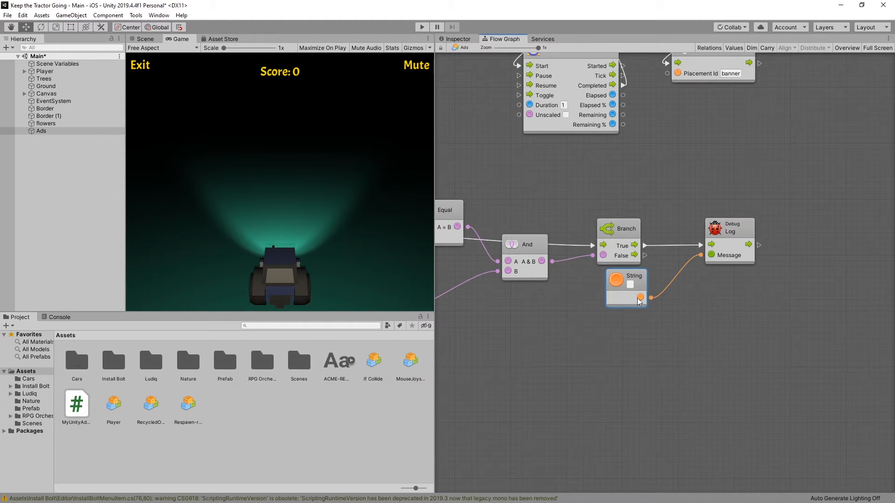
text(Here is a Reward for you)
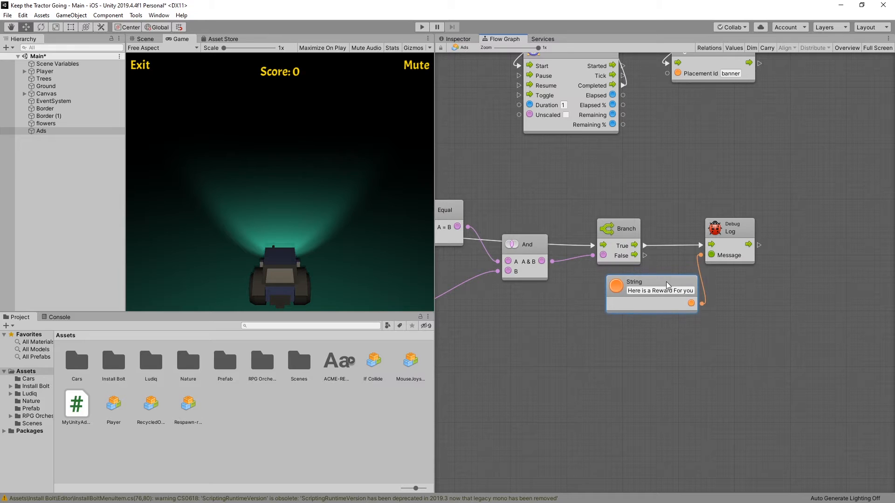
mouse_move(552, 196)
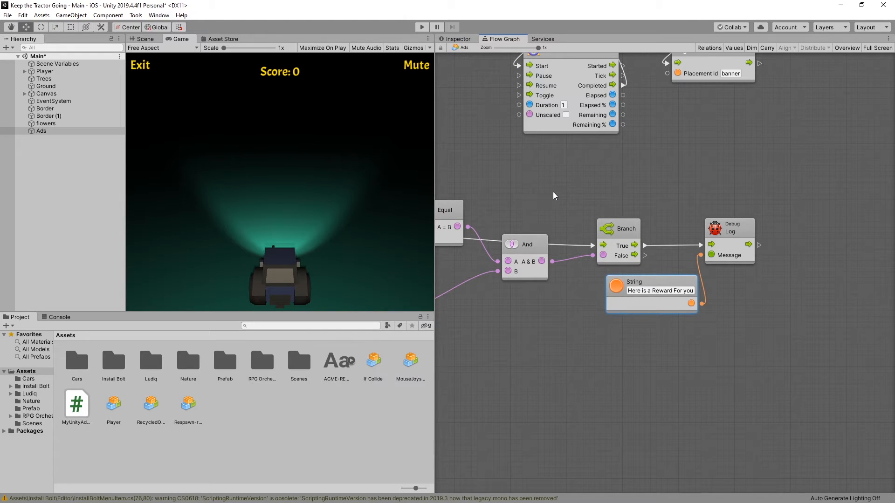
mouse_move(526, 197)
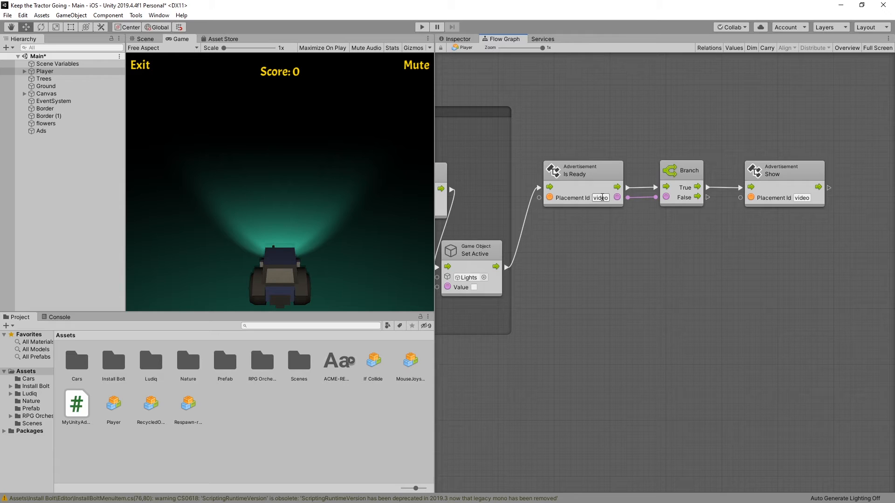
Set the Placement Id of Advertisement Is Ready and Advertisement Show to rewardedVideo.
text(rewardedVideo)
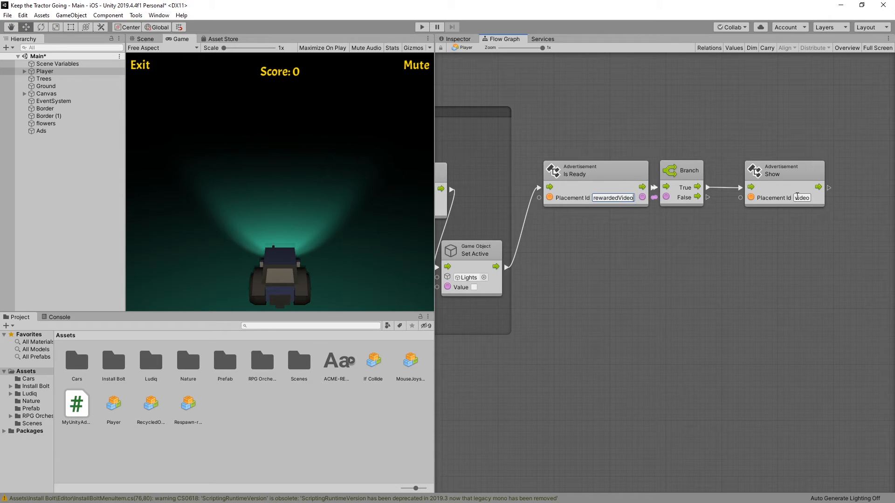
text(rewardedVideo)
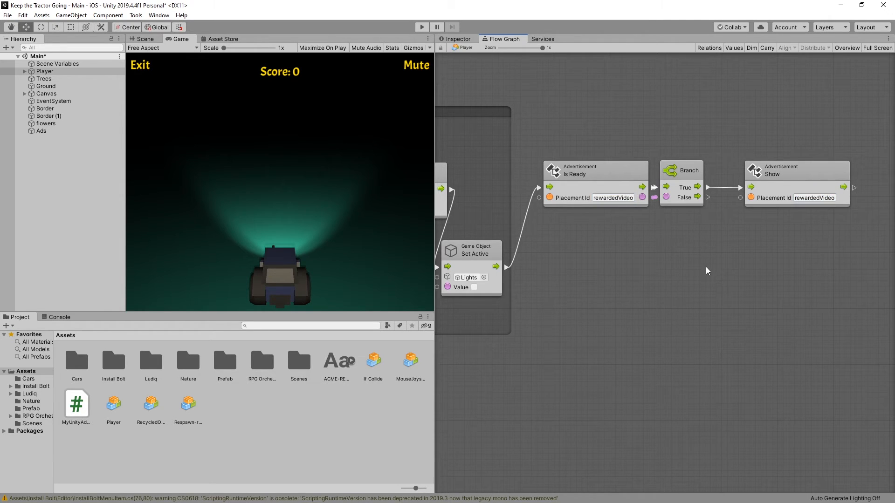
click(421, 27)
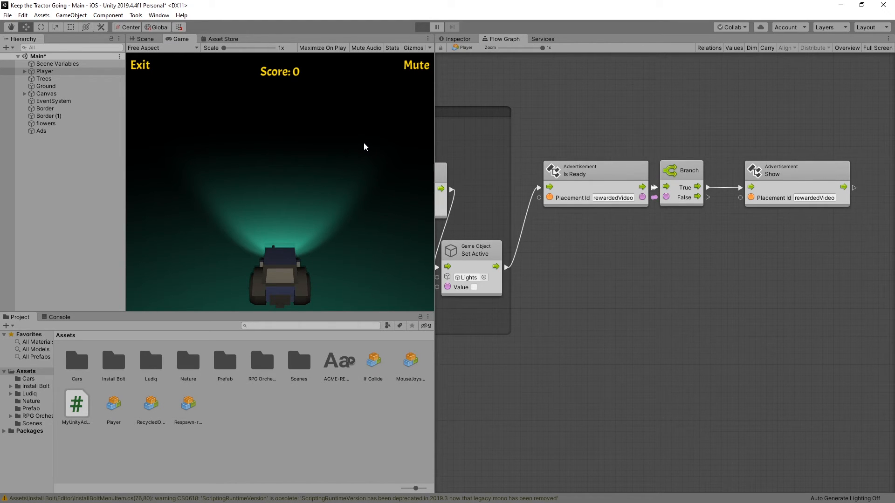
Play-test: trigger the rewarded test ad, close it, confirm "Here is a Reward For you" logs, then reopen the Ads graph.
click(421, 27)
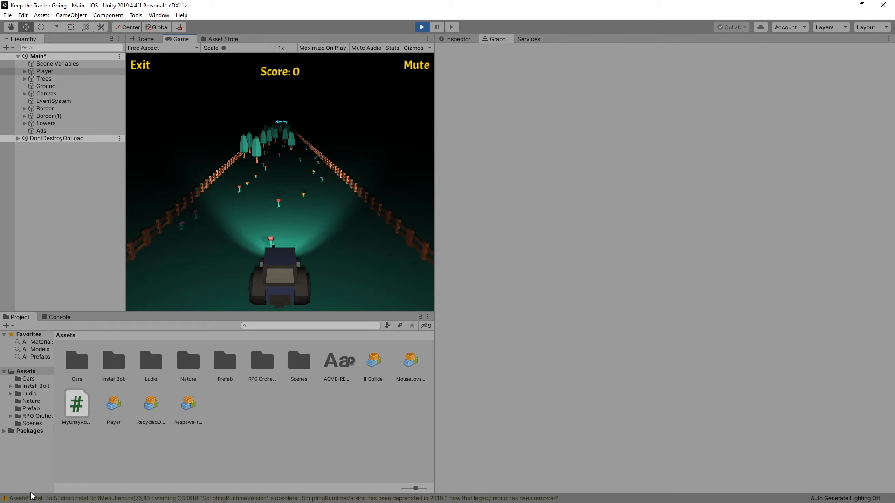
click(496, 39)
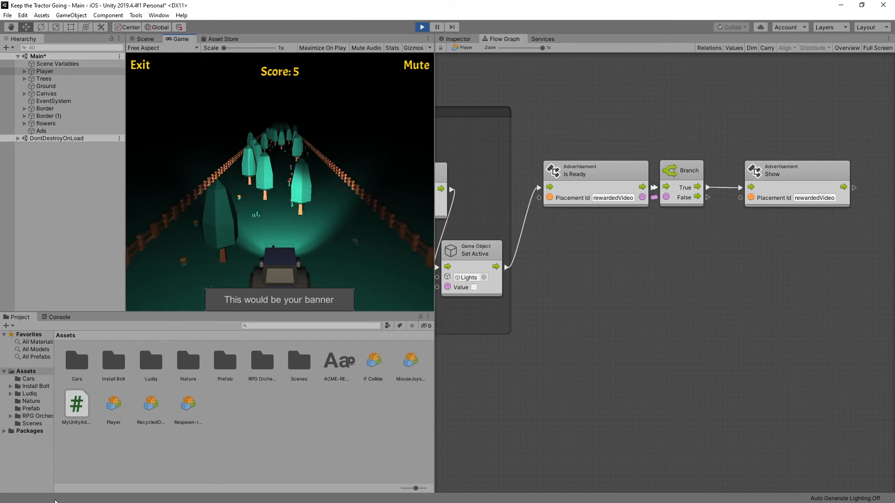
click(415, 64)
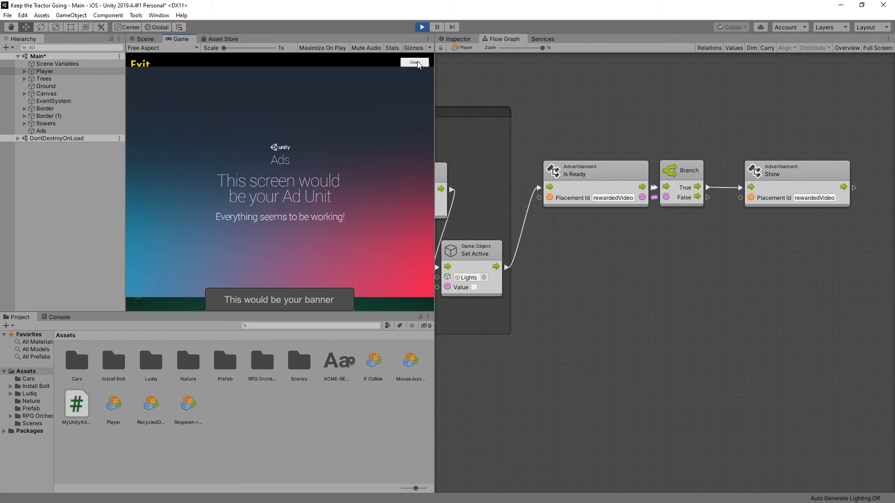
click(414, 63)
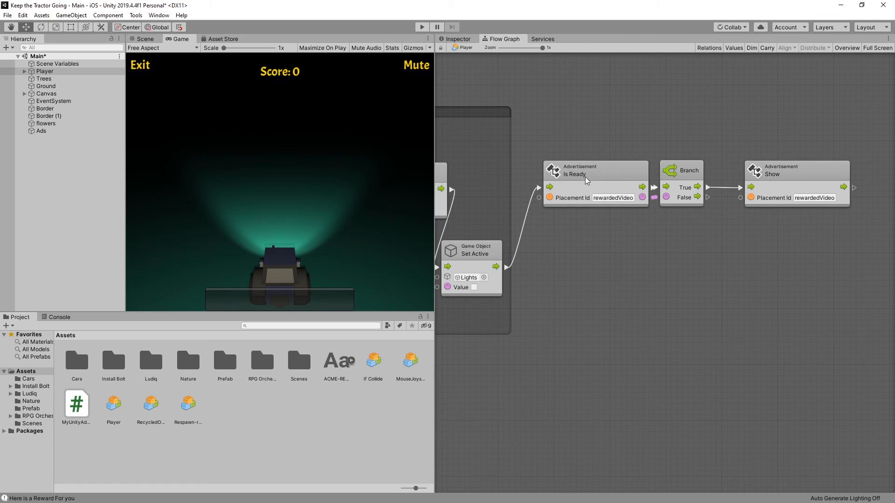
click(41, 130)
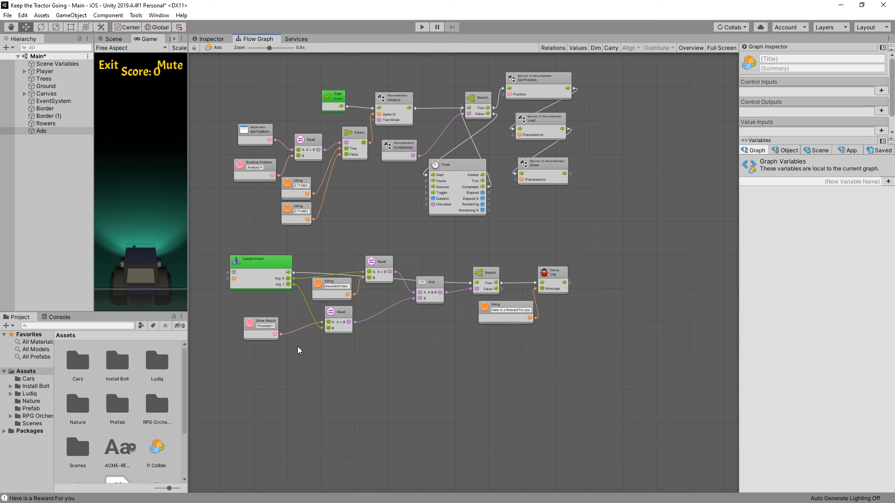
mouse_move(519, 334)
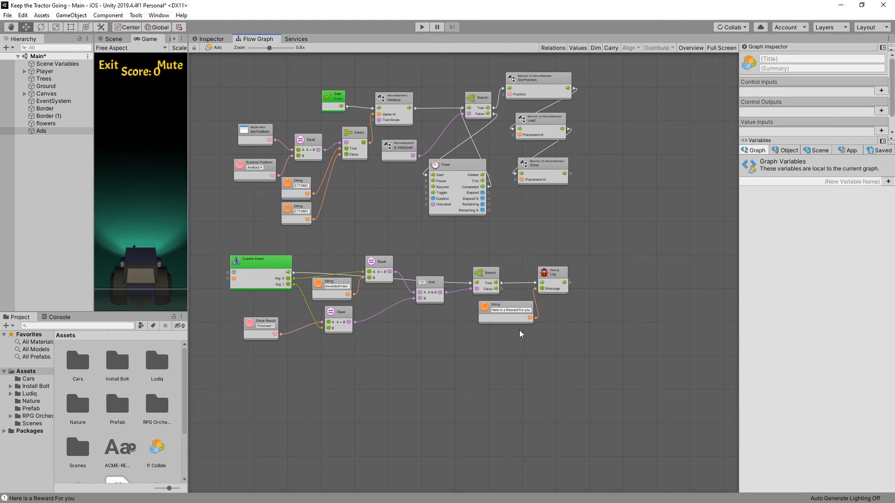
mouse_move(345, 367)
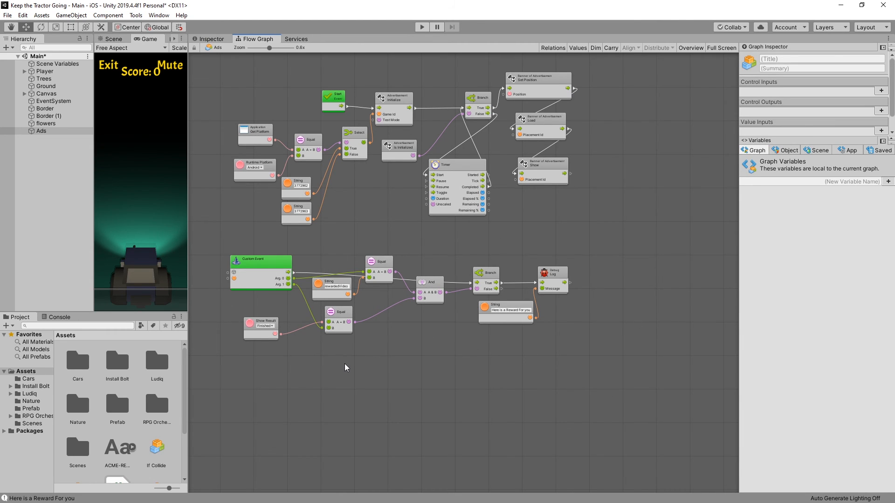
mouse_move(347, 367)
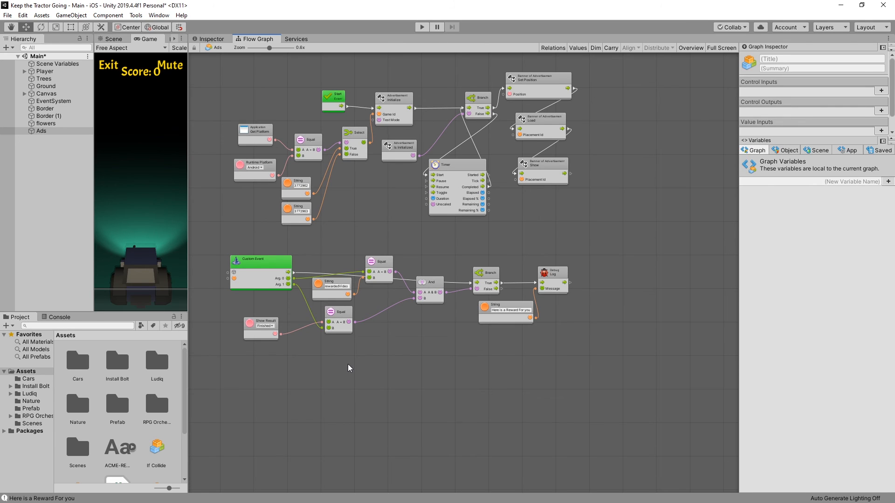